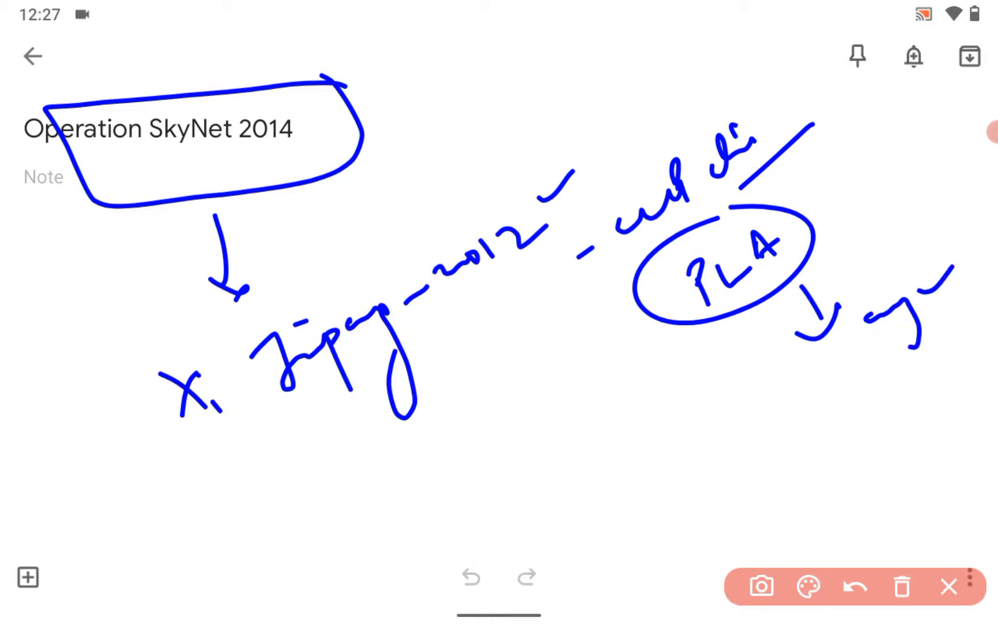
# Step: Erase the earlier PLA scribbles so the note can be re-annotated with circled title and arrow
pyautogui.click(854, 586)
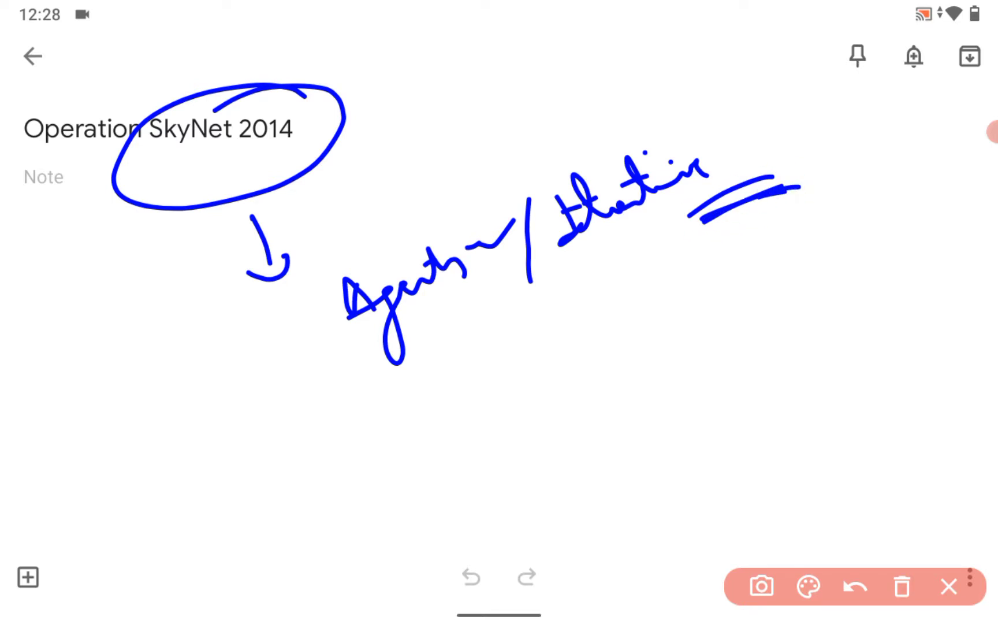
# Step: Wipe the 'Agenda / Situation' ink to make room for the circled and boxed phrases
pyautogui.click(901, 586)
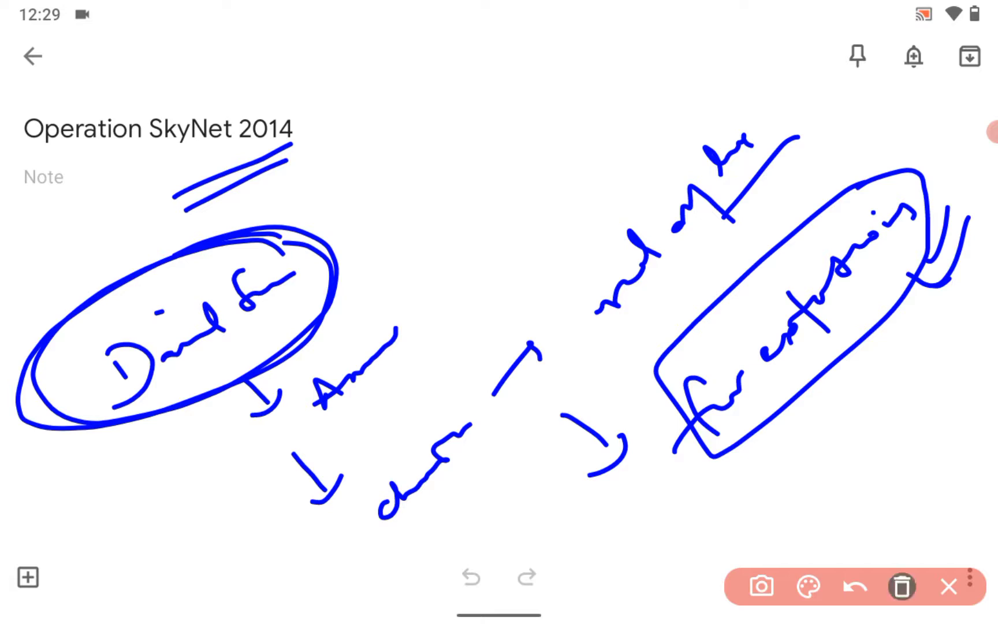
# Step: Clear the sketch twice, leaving only the title 'Operation SkyNet 2014' on a blank page
pyautogui.click(900, 586)
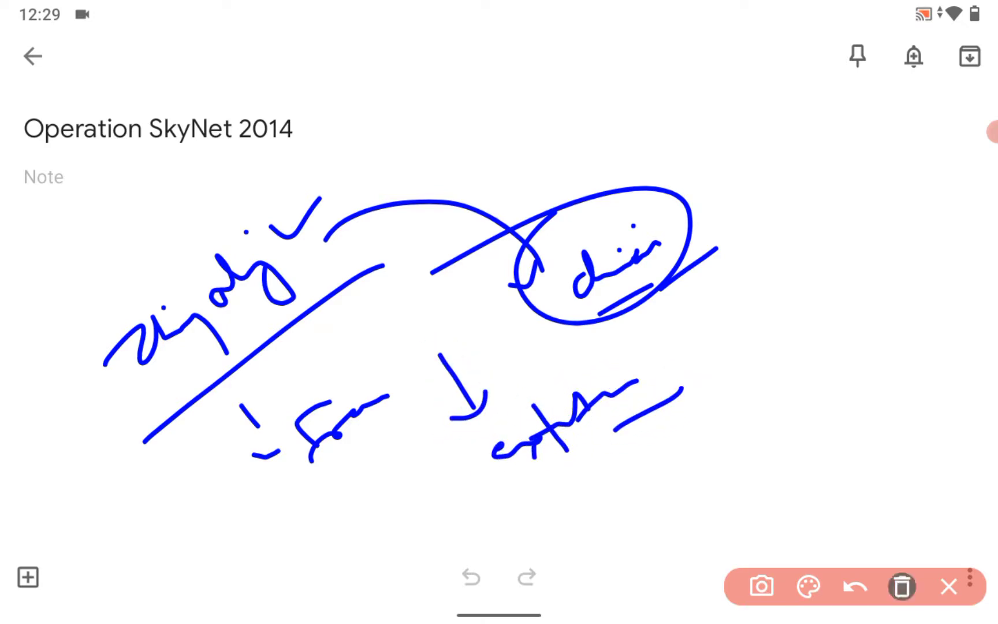
pyautogui.click(901, 586)
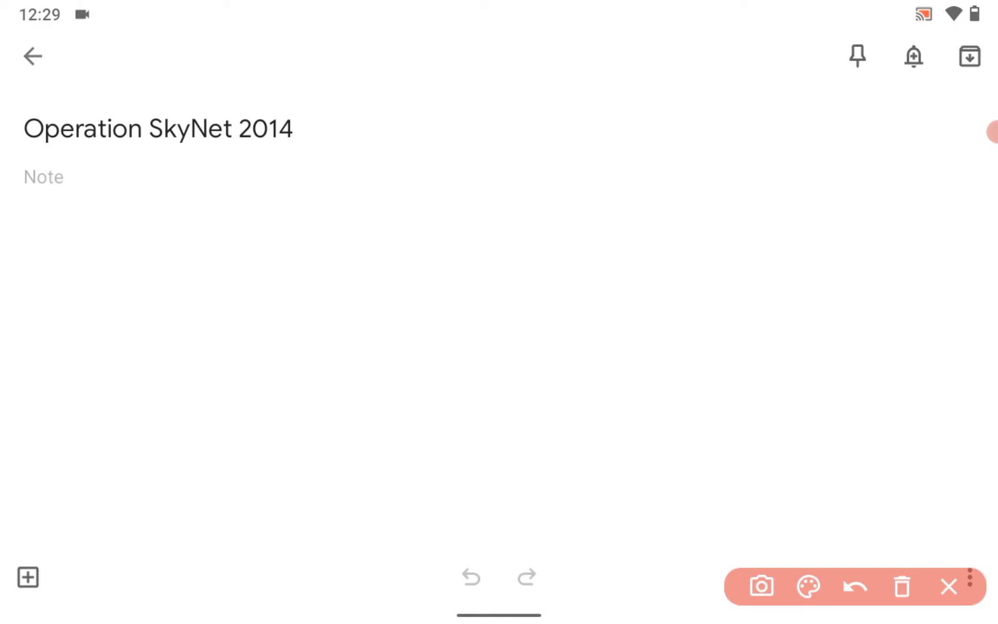